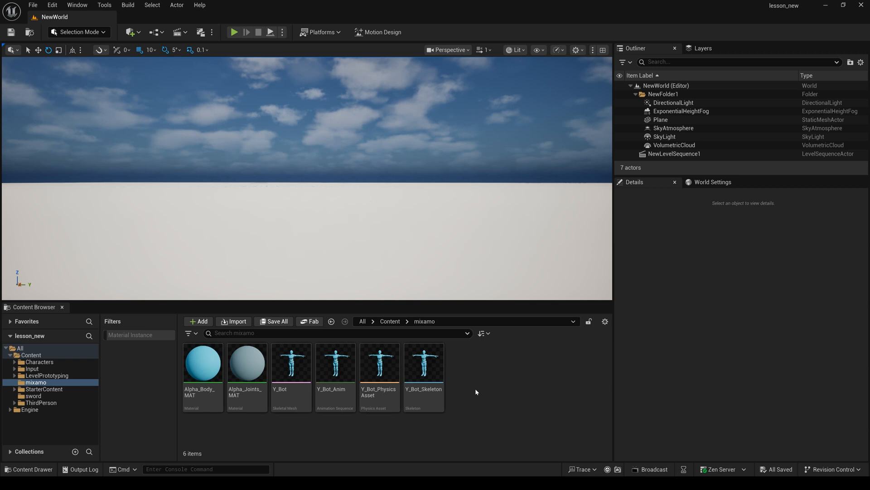
mouse_move(287, 364)
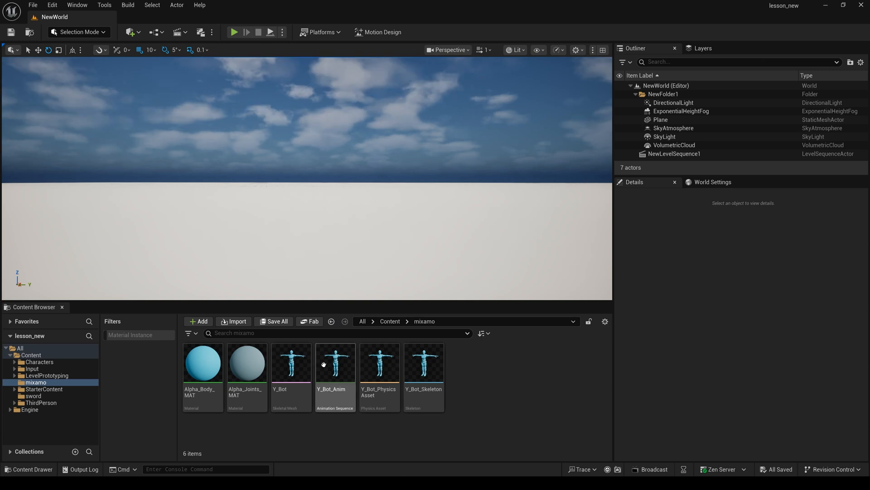
Step: Select the Y_Bot skeletal mesh in the mixamo content folder
click(283, 364)
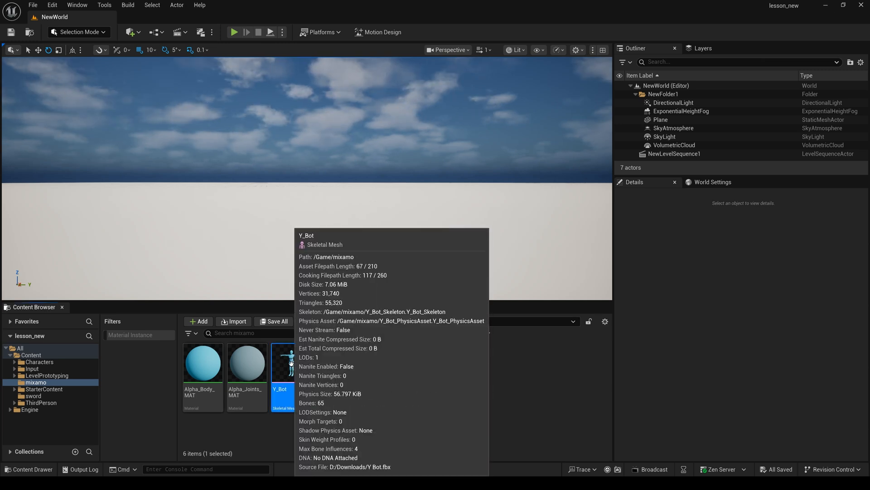
Step: Open Y_Bot in the Skeletal Mesh Editor and activate Edit Skeleton
double_click(283, 362)
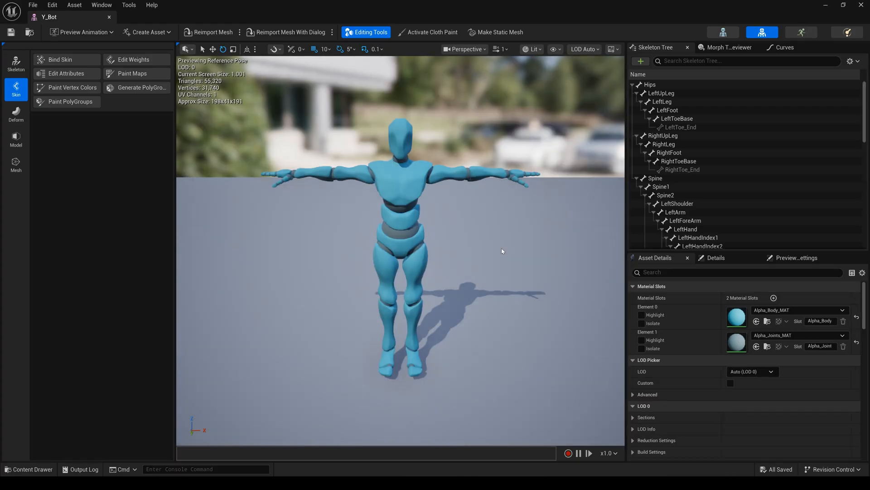
mouse_move(668, 124)
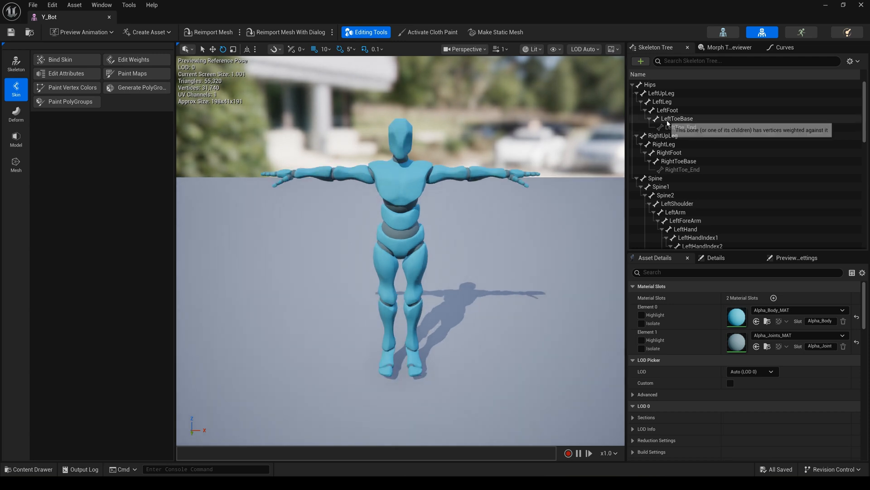
click(650, 85)
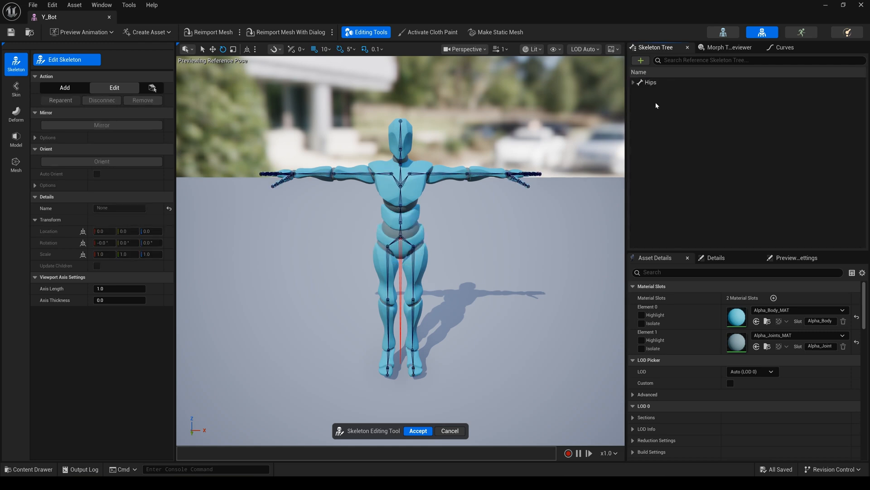
Step: Add a New Bone to the Skeleton Tree and rename it 'root'
click(641, 60)
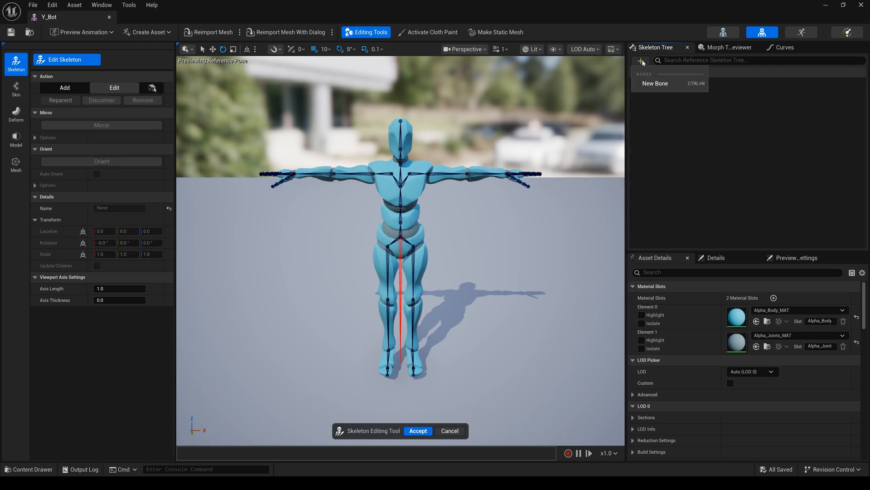
click(655, 83)
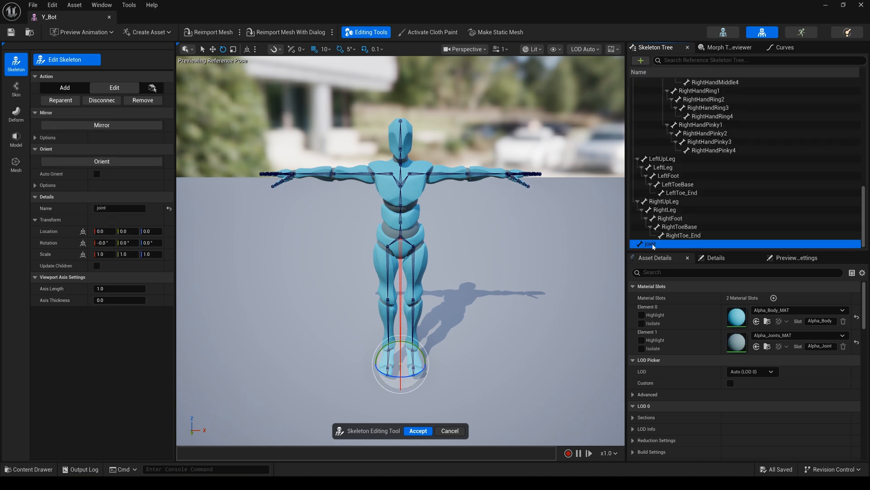
right_click(649, 243)
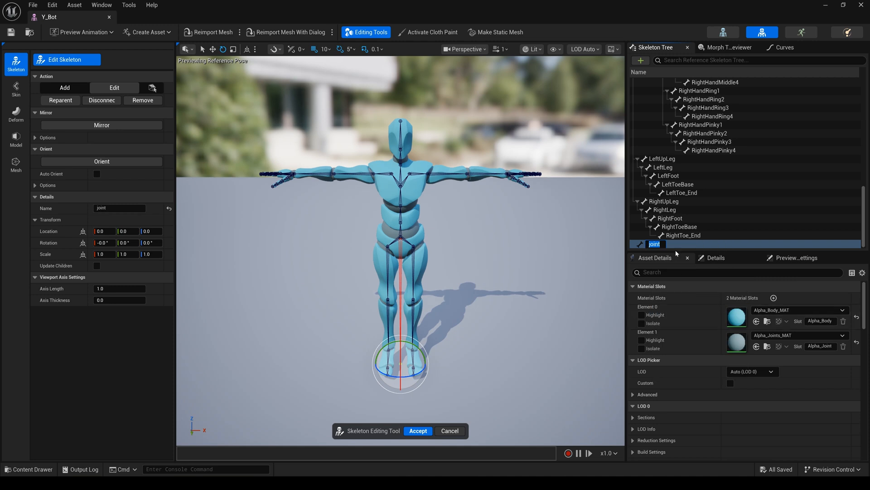
text(root)
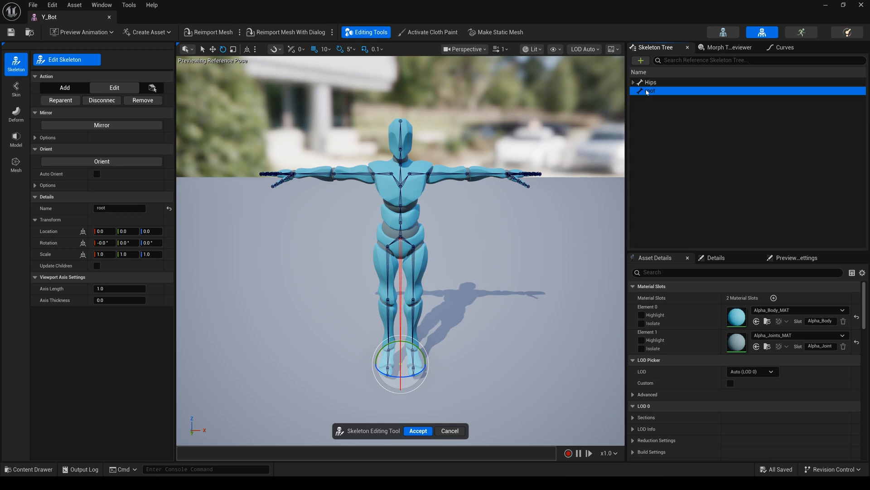
Step: Reparent Hips under the root bone and Accept the skeleton edits
click(649, 82)
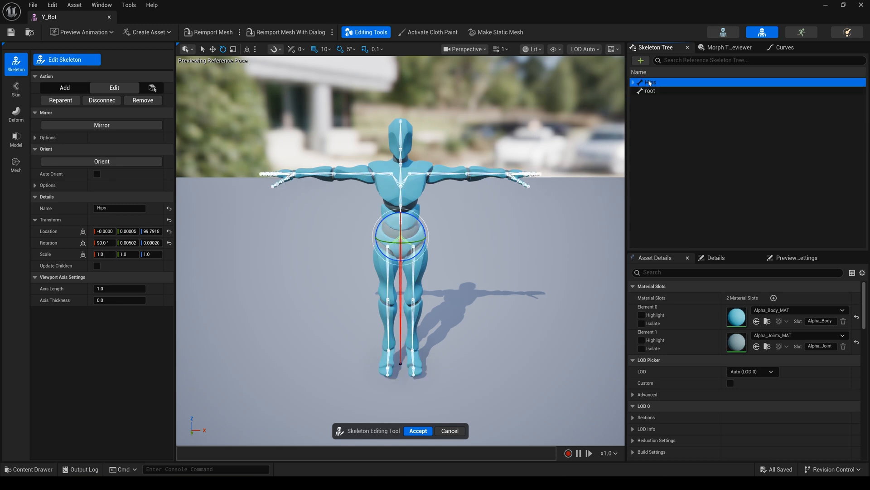
click(634, 82)
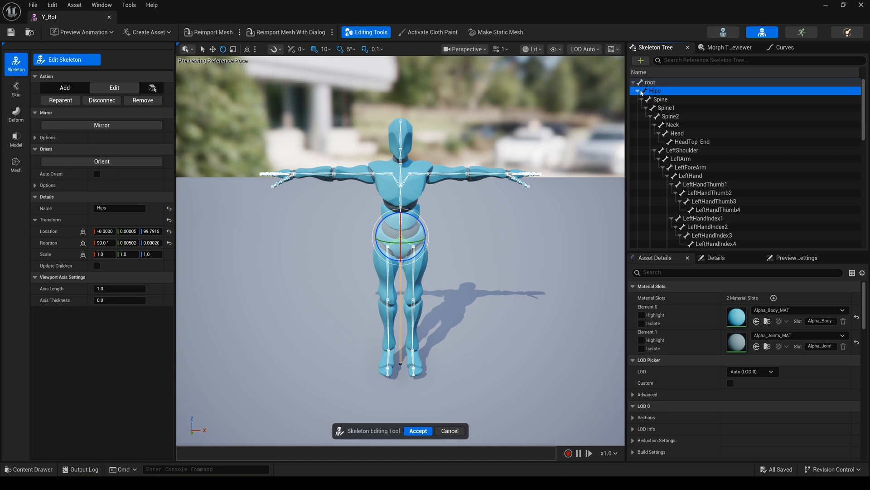
mouse_move(422, 433)
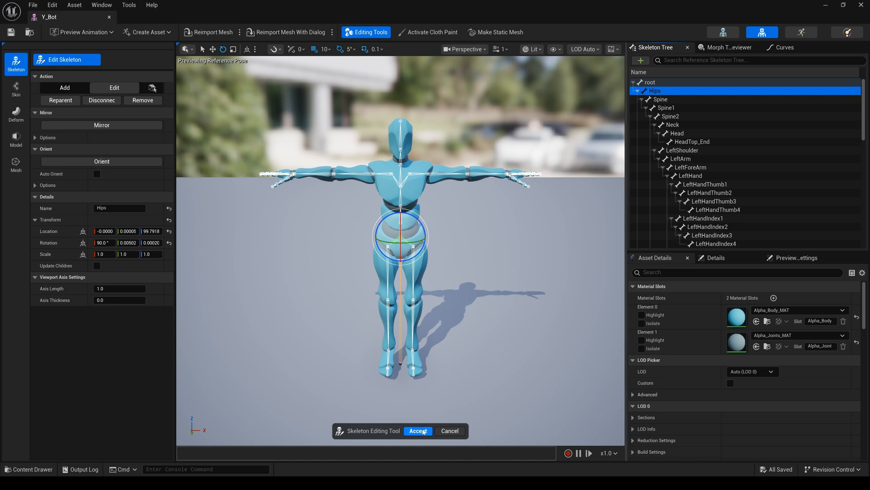
click(417, 431)
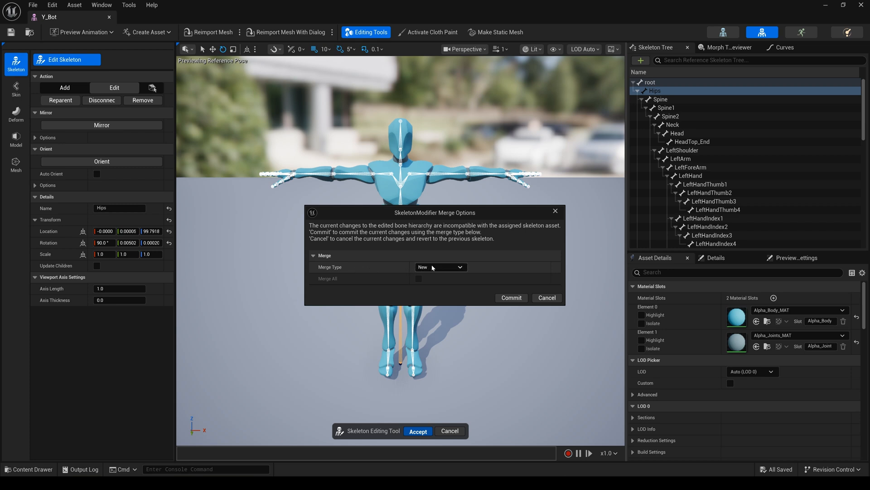
Step: Set Merge Type to Merge in the SkeletonModifier dialog and commit
click(441, 267)
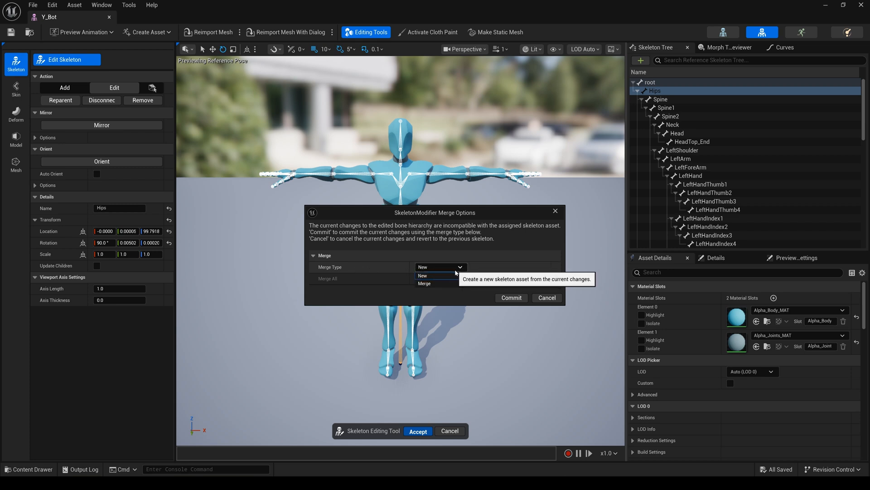
click(425, 283)
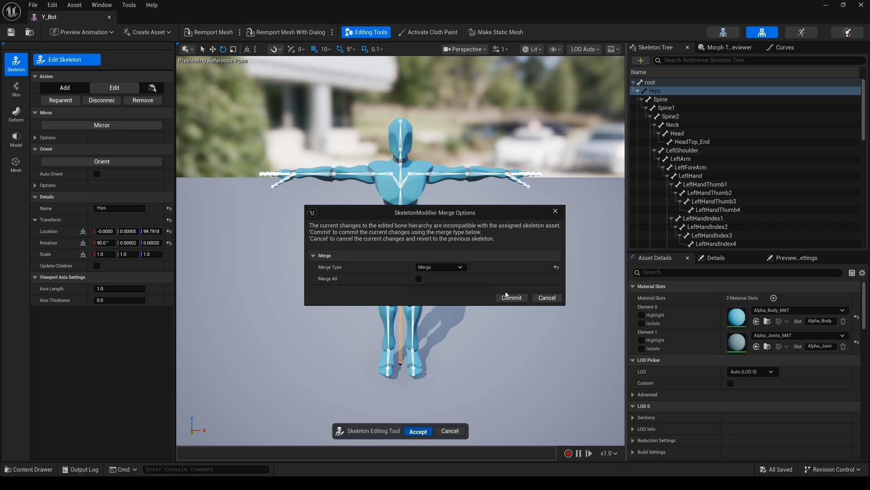
click(512, 298)
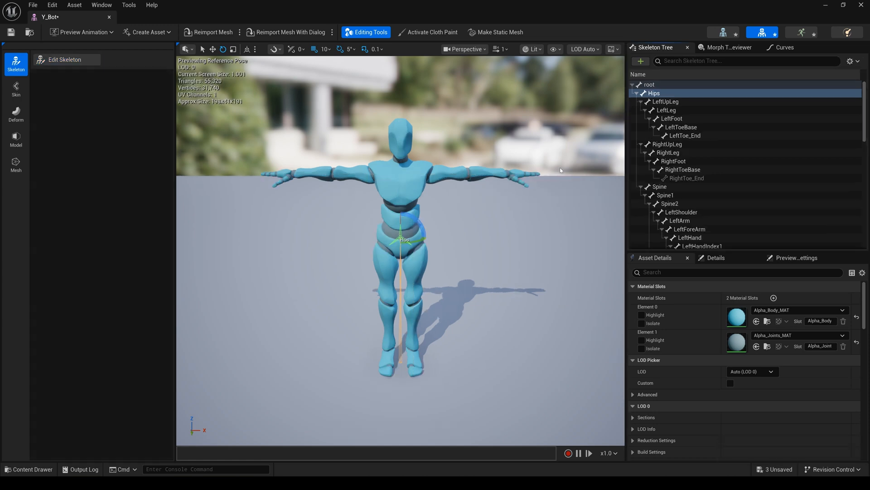
Step: Inspect the root bone above Hips, then reopen Edit Skeleton
click(649, 84)
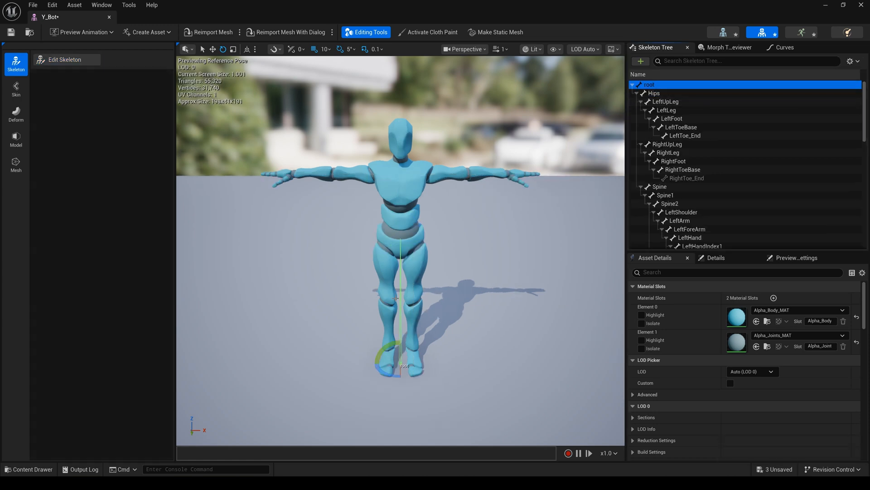
click(66, 60)
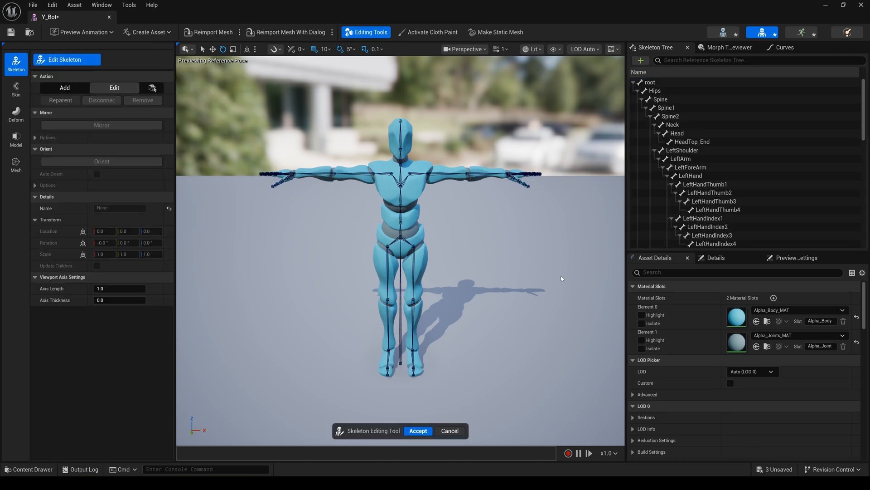
click(649, 82)
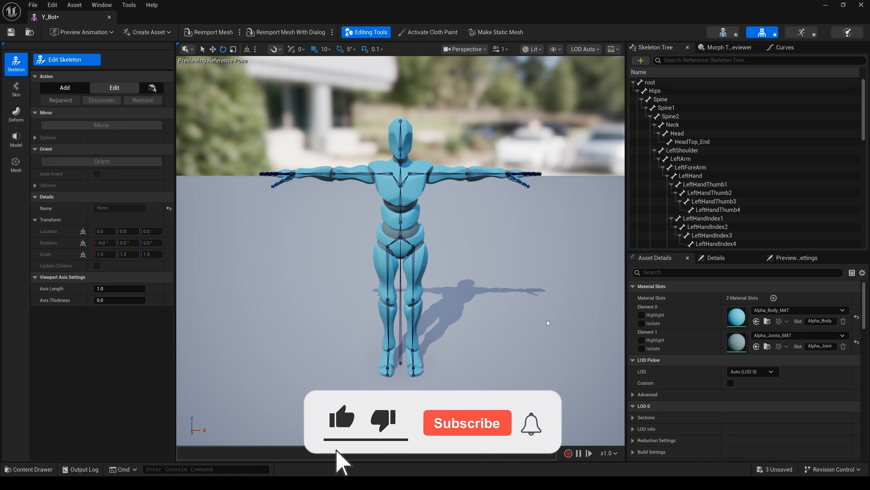
click(468, 422)
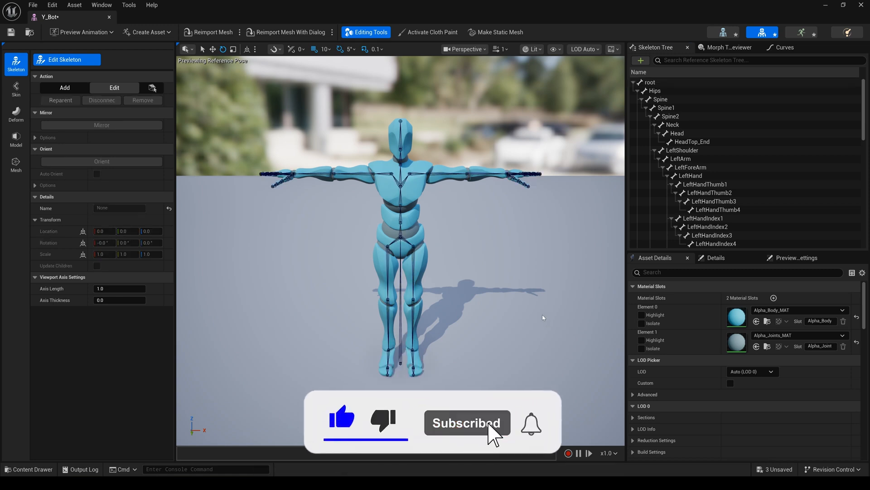